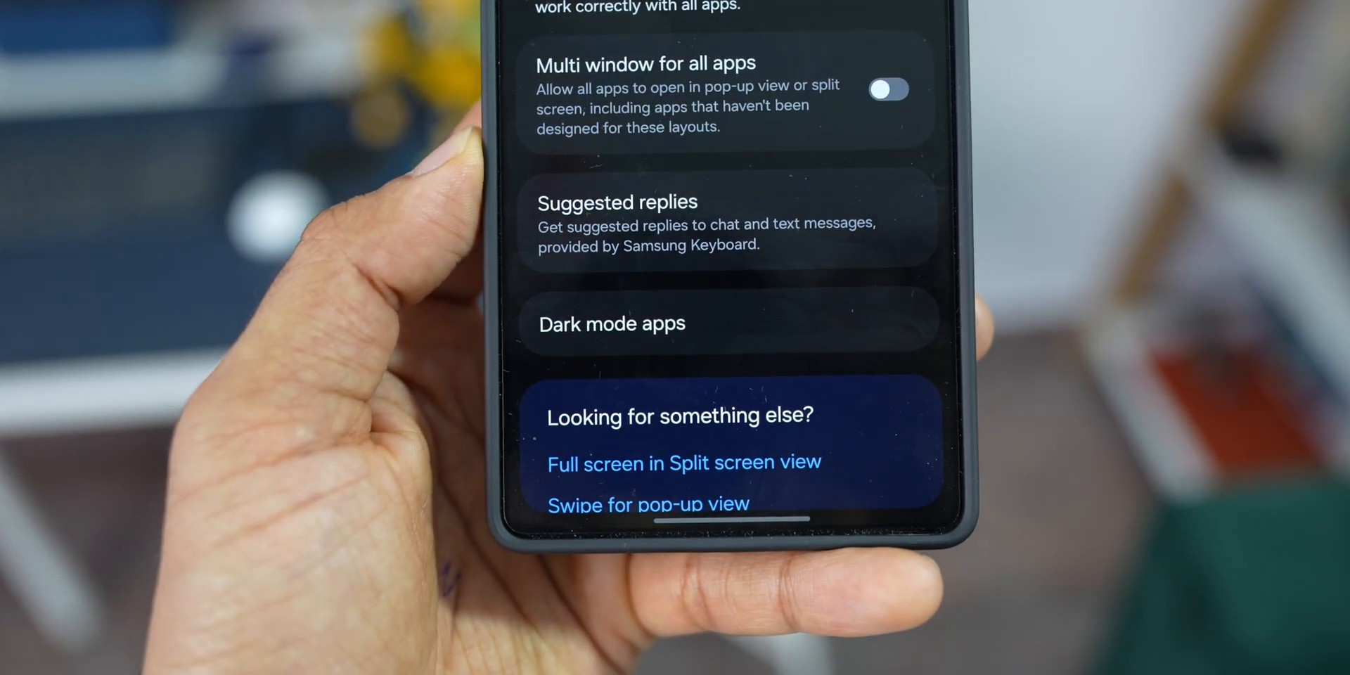
Open Now brief from the Galaxy AI features in Settings
left_click(617, 202)
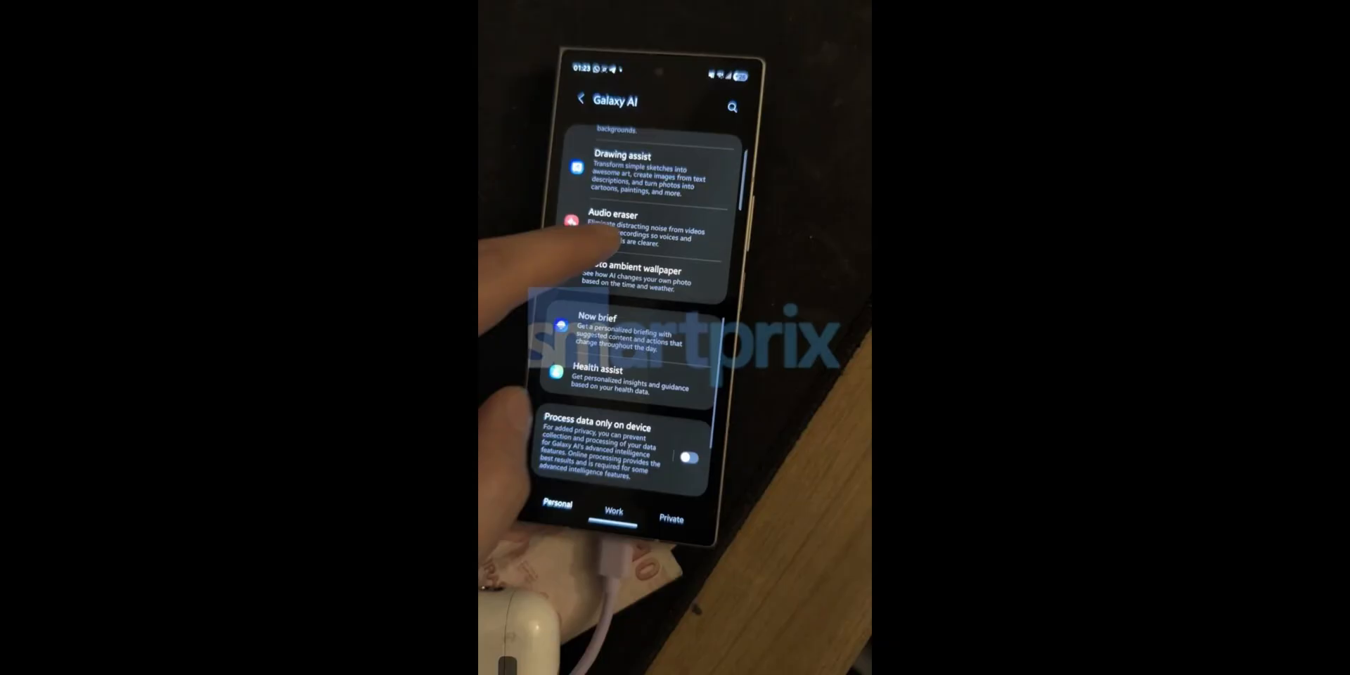
left_click(611, 323)
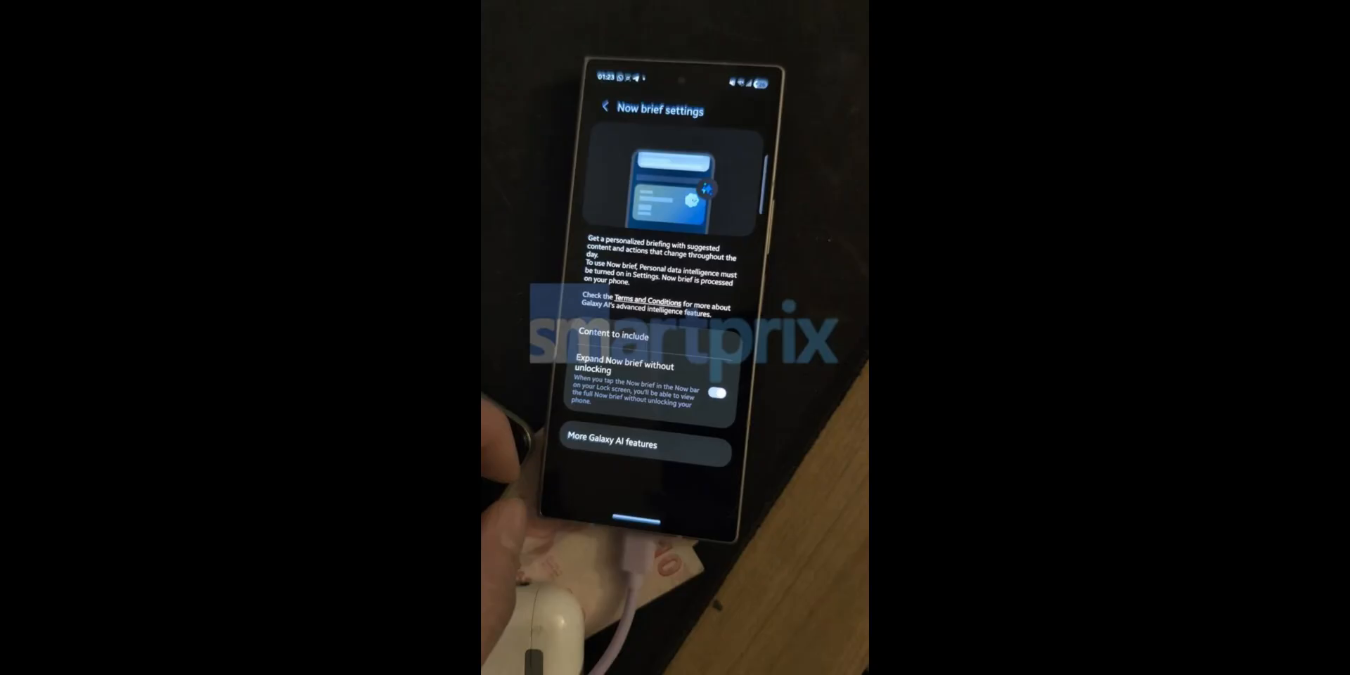
left_click(642, 337)
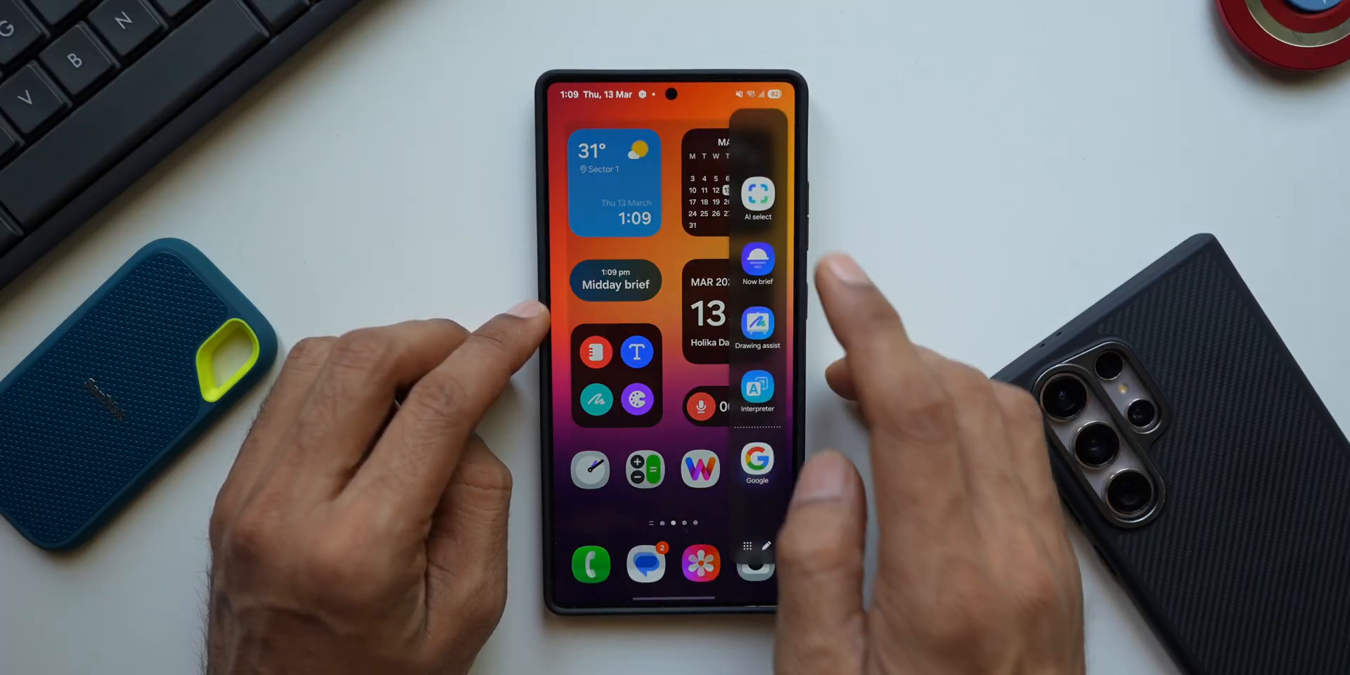
Open Now brief and scroll the Good morning briefing to the weather and energy score
left_click(617, 279)
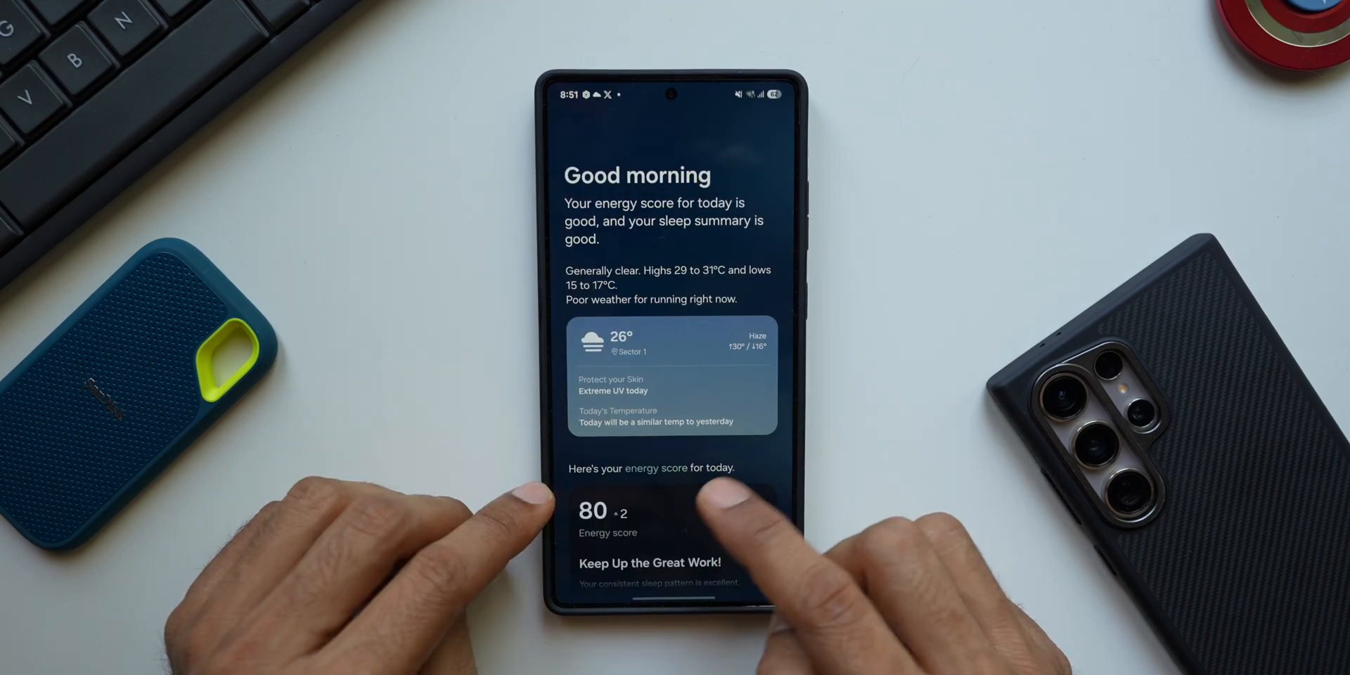
scroll("down", 3)
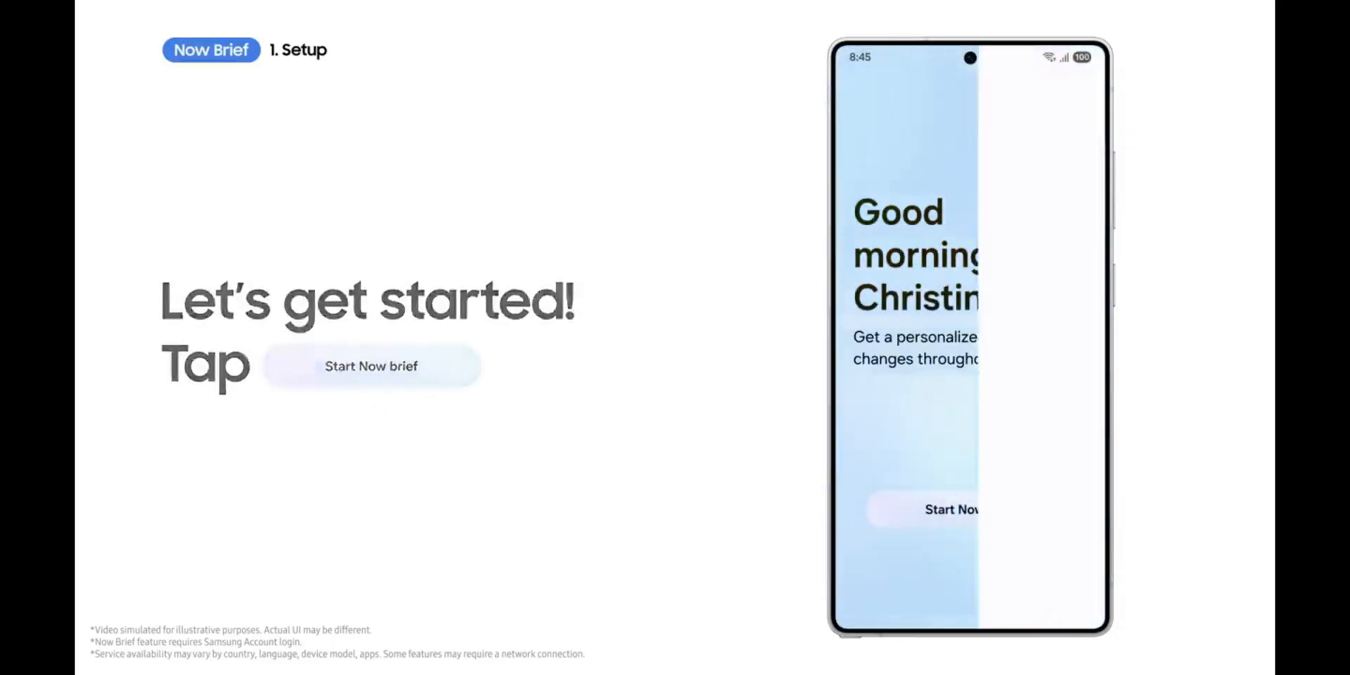
left_click(370, 366)
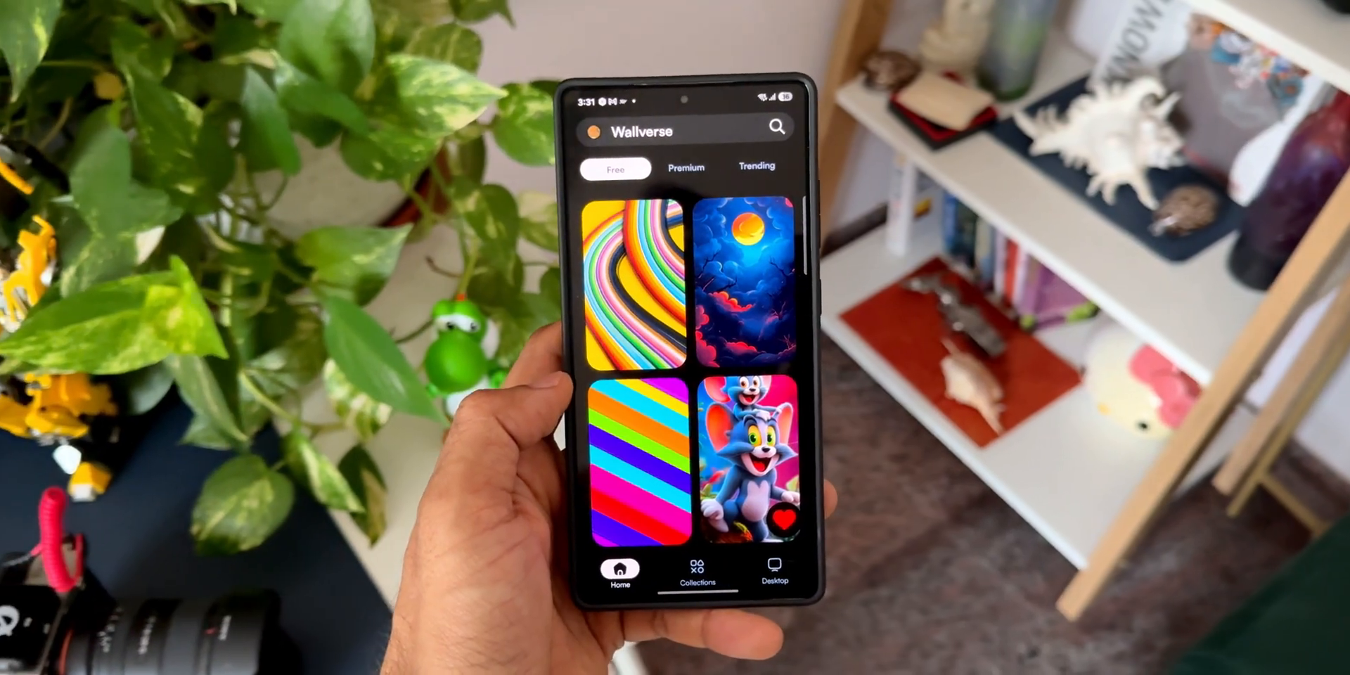
Scroll the Free wallpapers, then browse the Premium collection's sports-themed and colorful designs
scroll("down", 3)
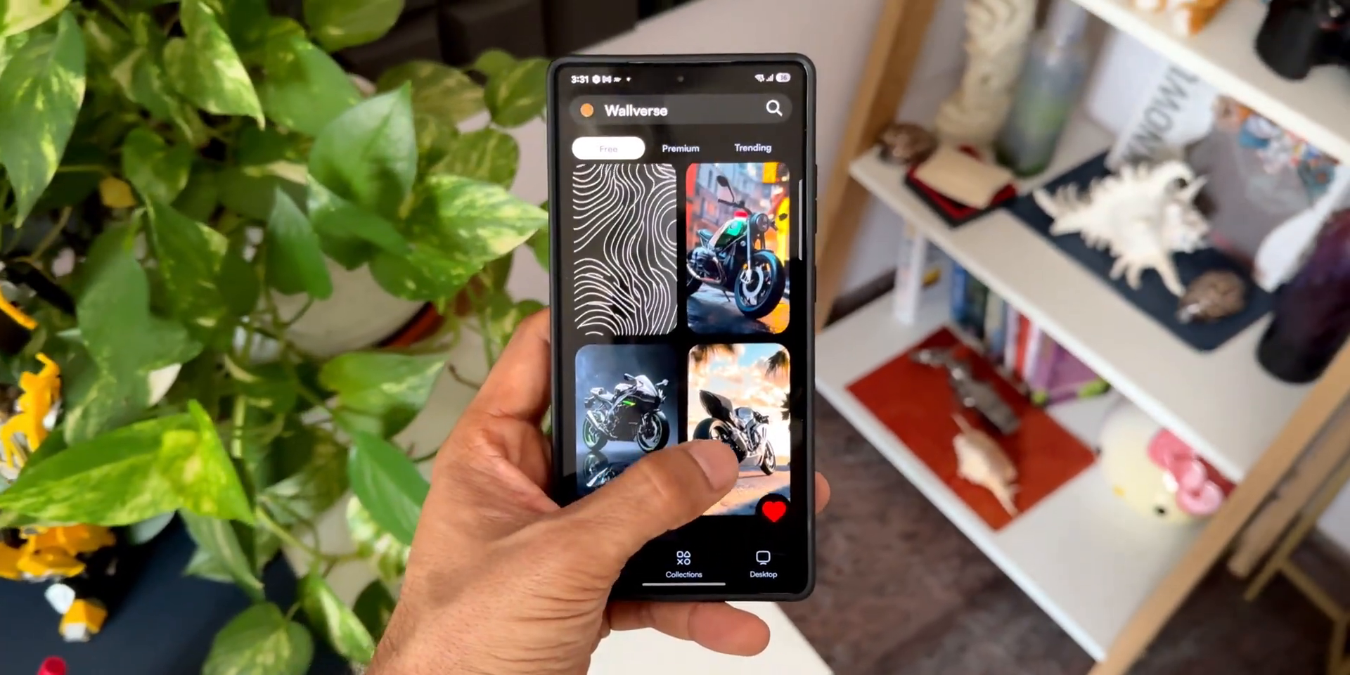
left_click(680, 160)
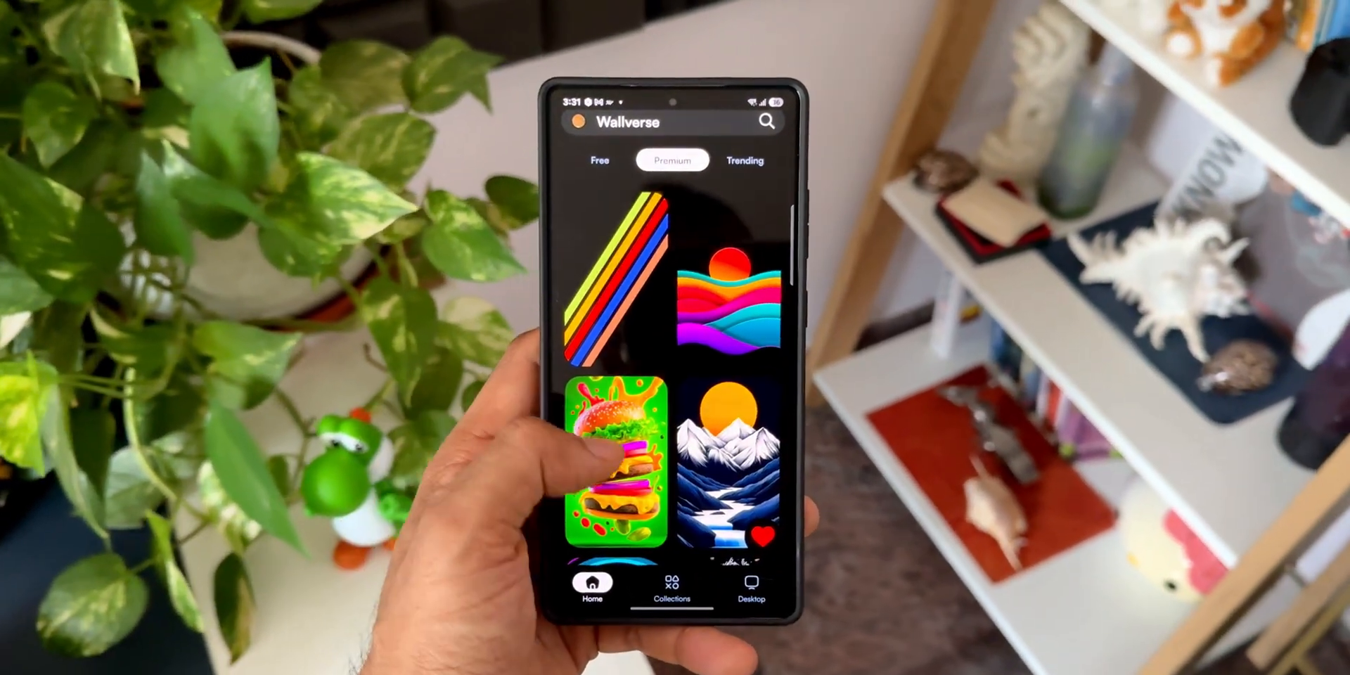
scroll("down", 3)
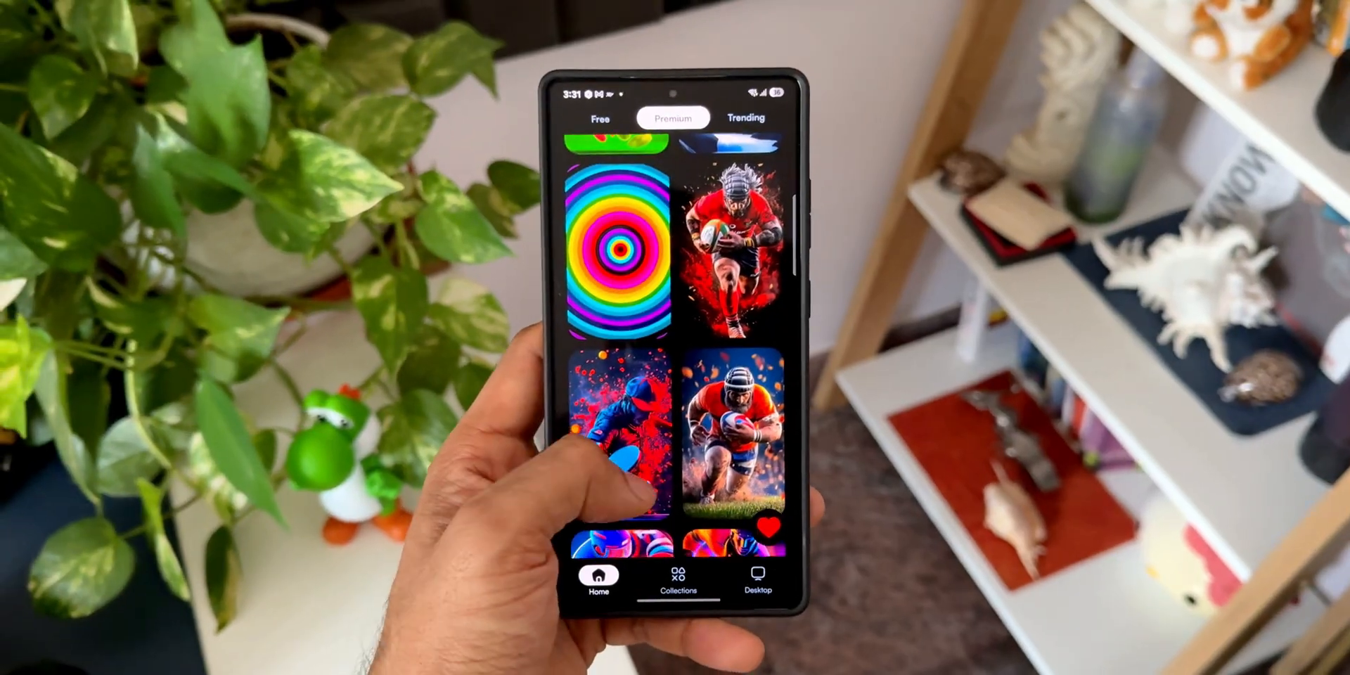
scroll("down", 3)
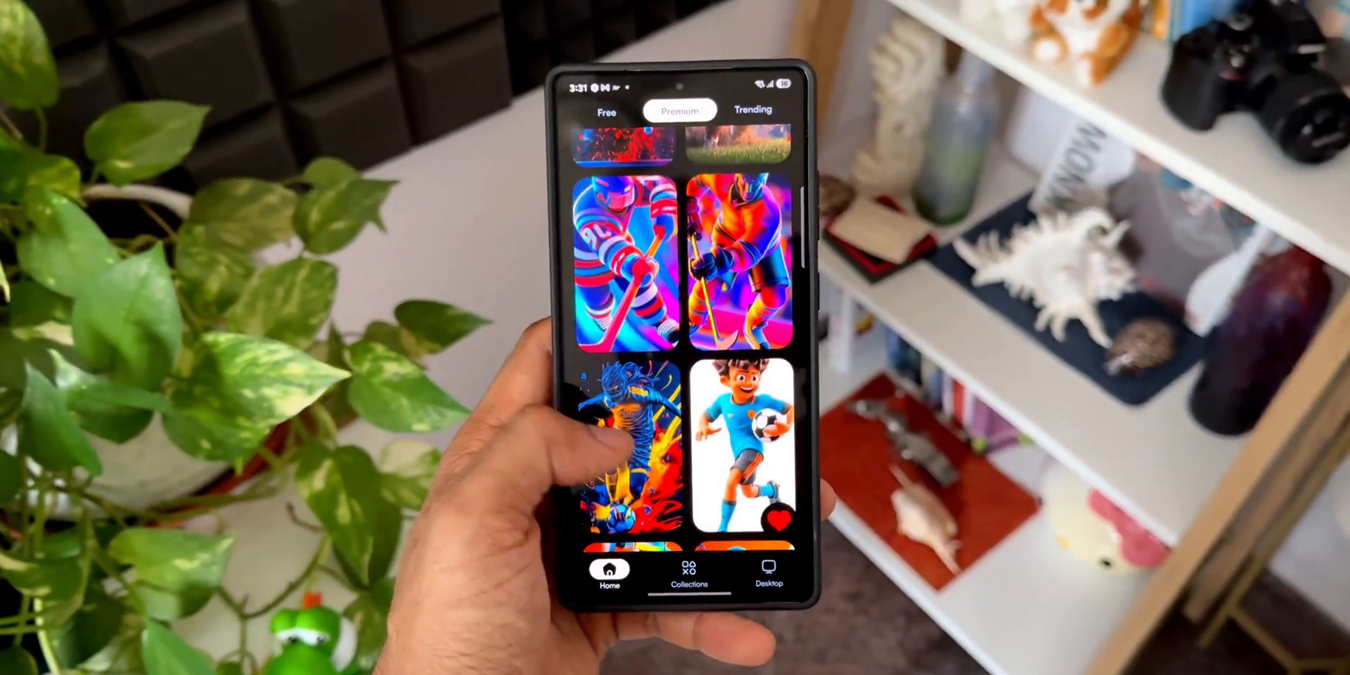